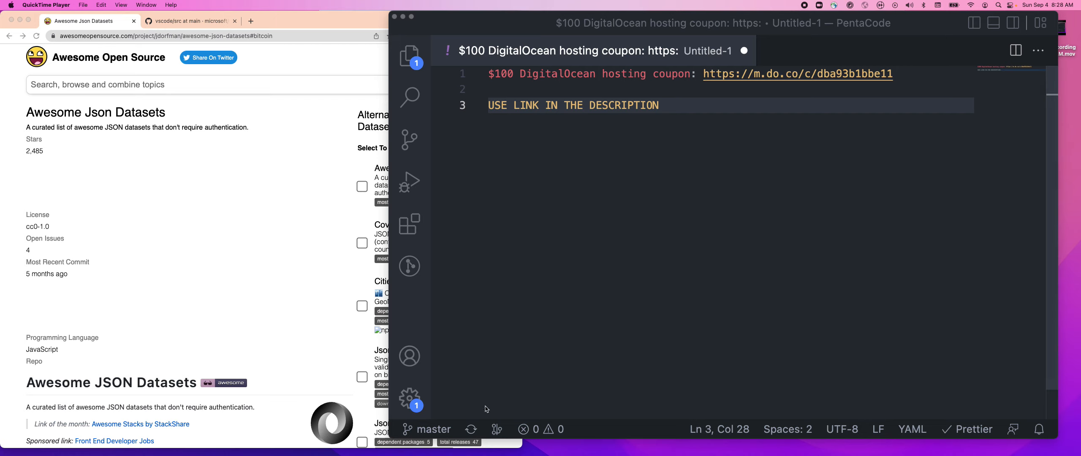
mouse_move(493, 407)
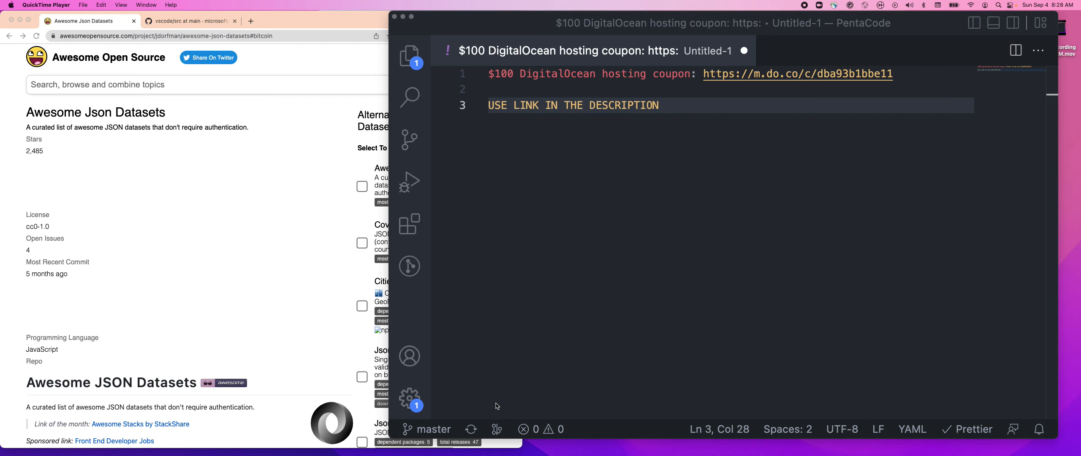
mouse_move(498, 406)
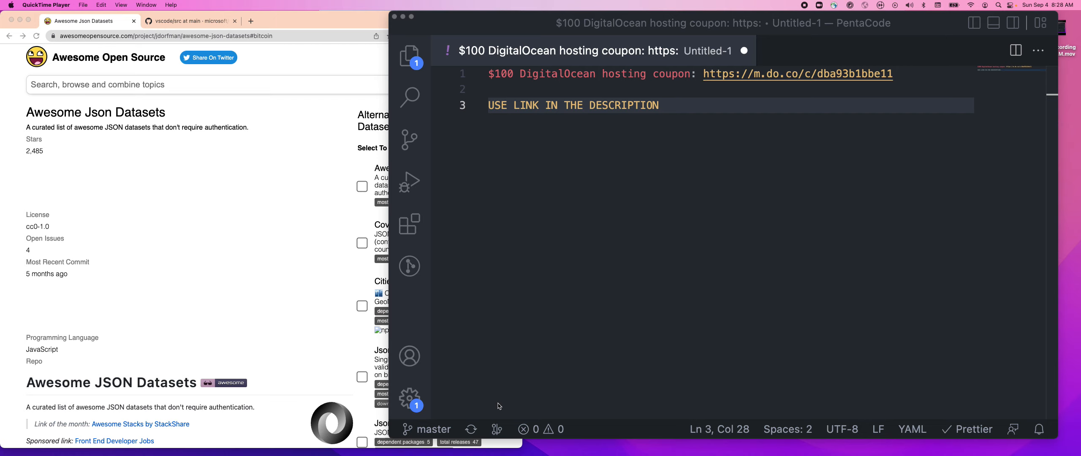
mouse_move(502, 404)
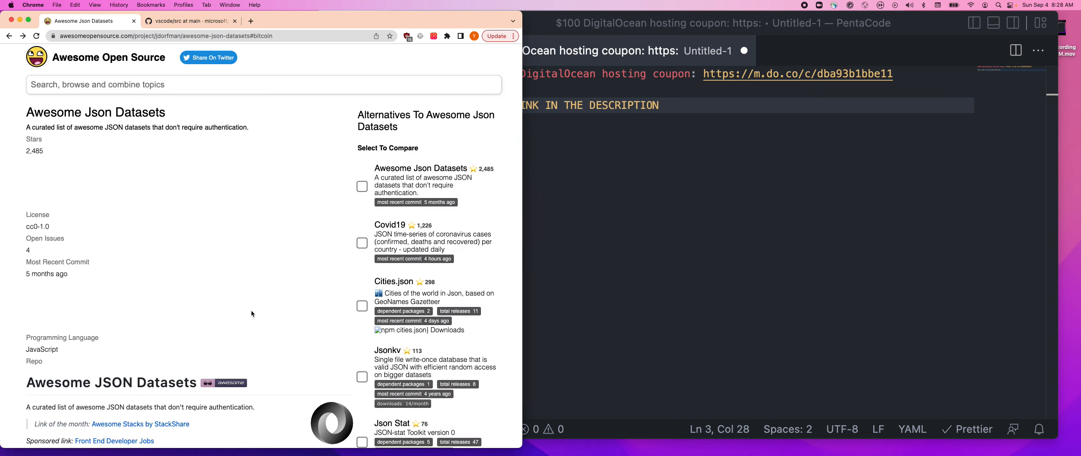
- Scroll the Awesome JSON Datasets list down to GitHub API and open its Events dataset
scroll("down", 3)
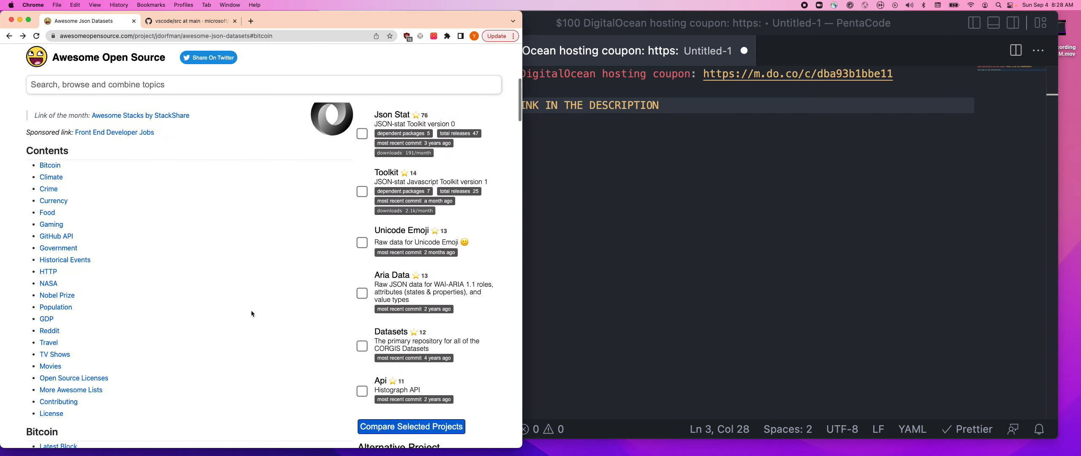
scroll("down", 3)
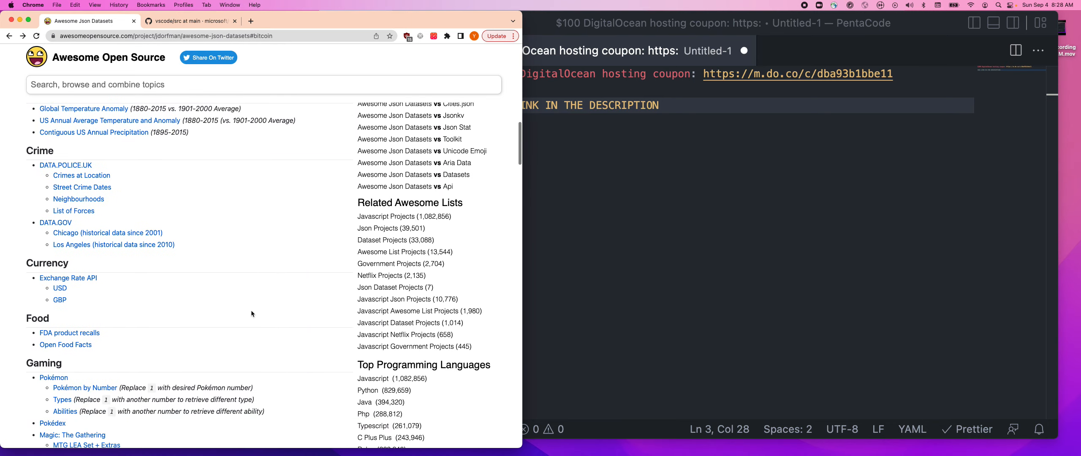
scroll("down", 3)
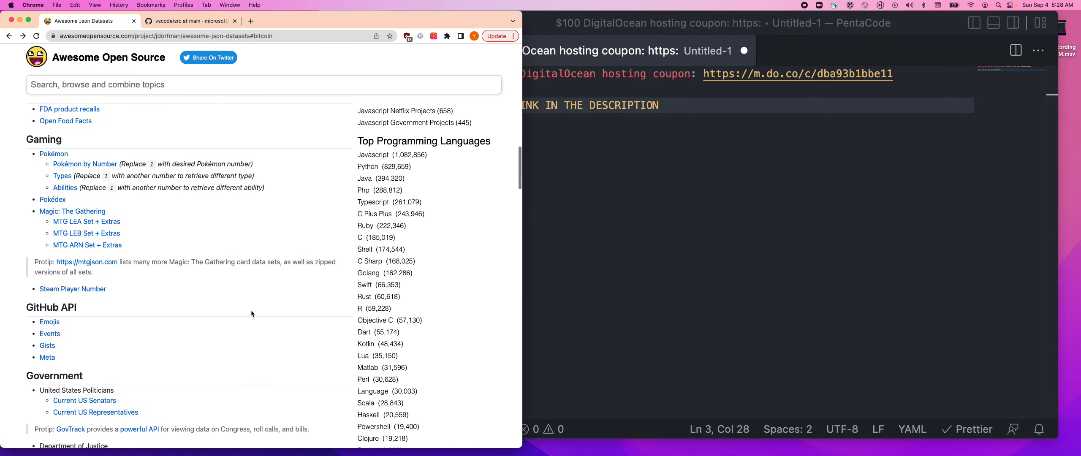
scroll("down", 3)
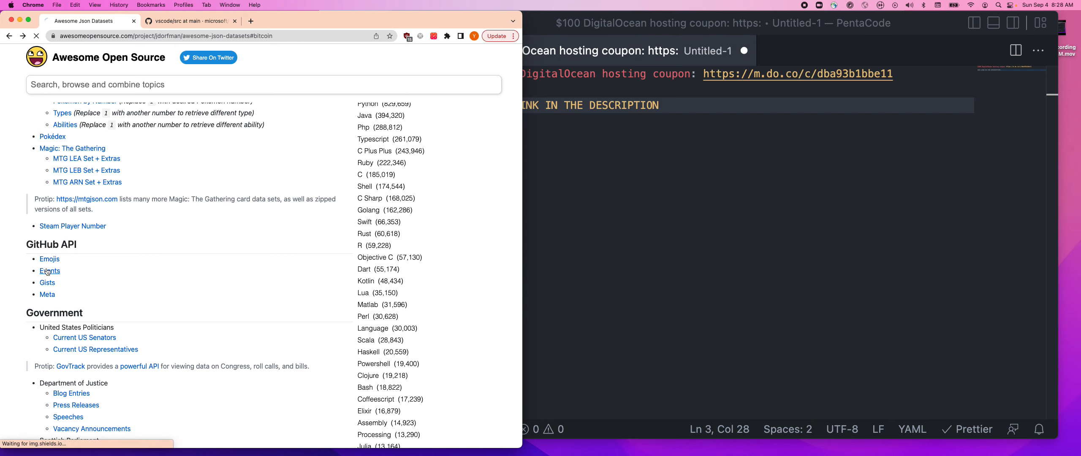
left_click(50, 271)
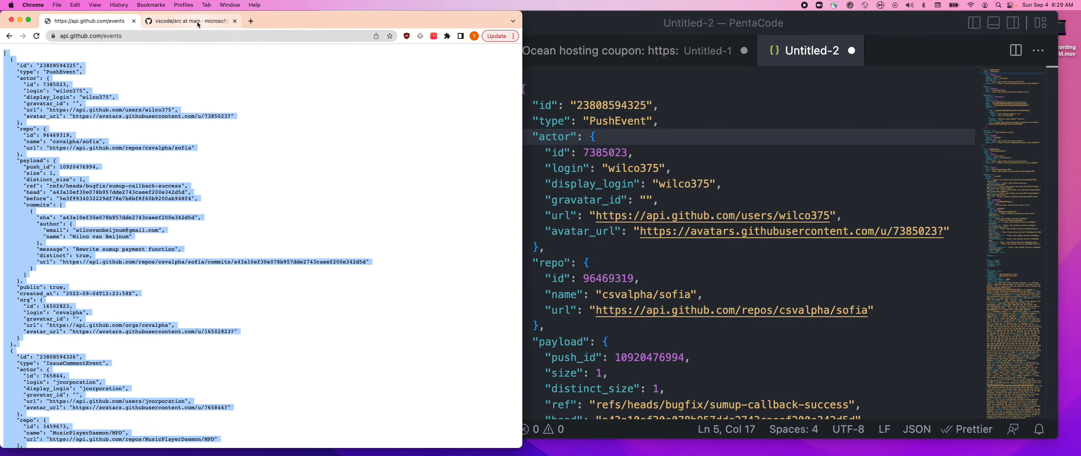
- Switch Chrome to the microsoft/vscode repository's src folder page
left_click(186, 21)
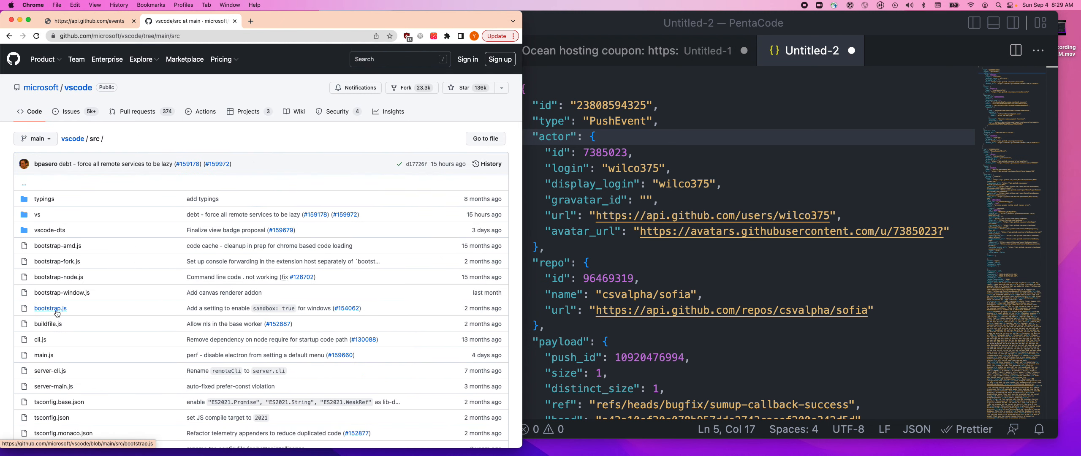
- Open bootstrap.js as raw text, then return to the Untitled-2 events JSON file
left_click(50, 308)
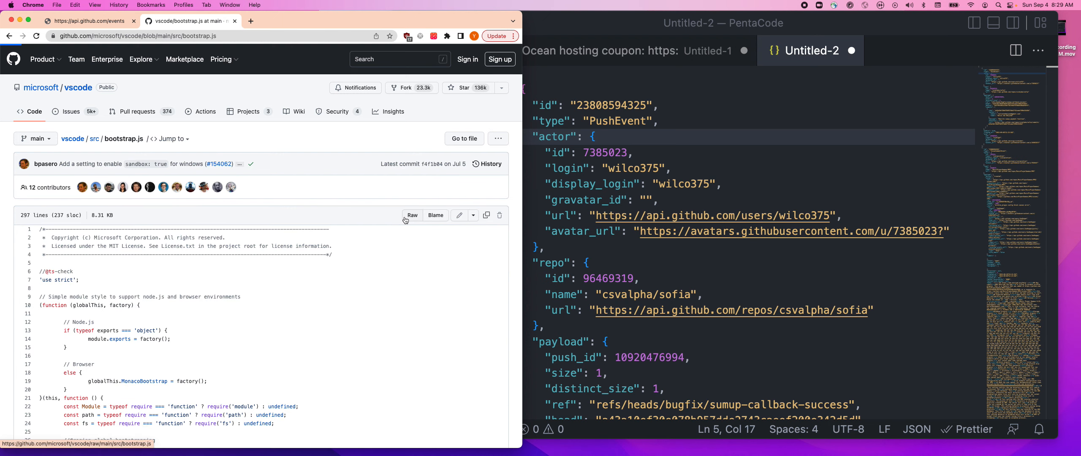
left_click(412, 215)
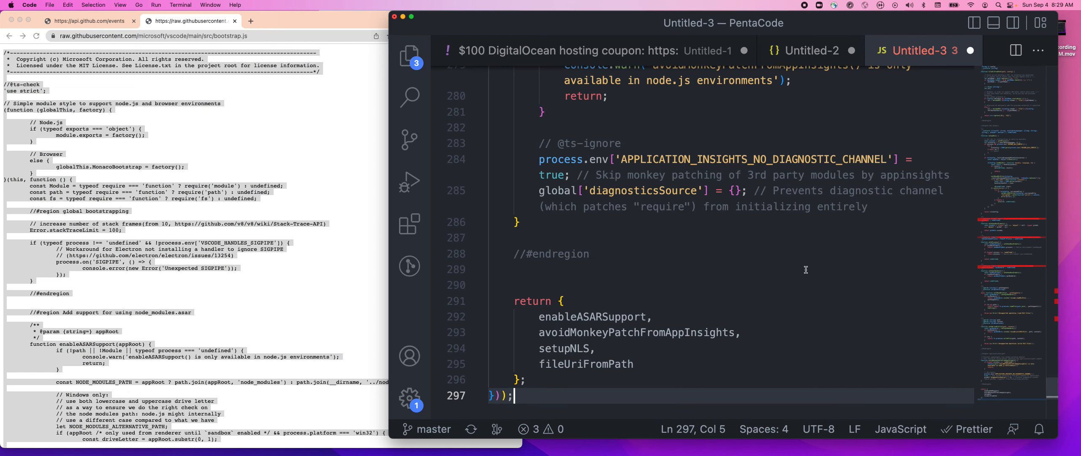
left_click(811, 51)
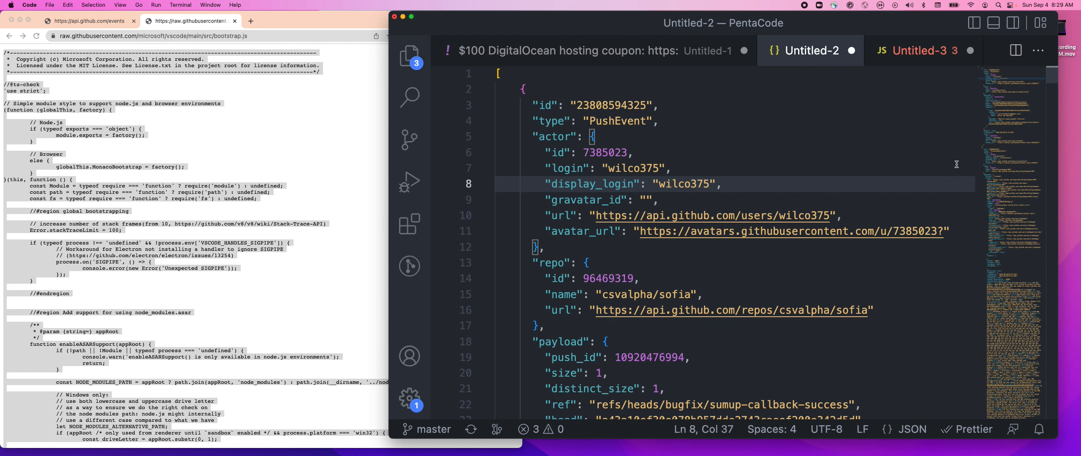
- Scroll the events JSON in Untitled-2, then switch to the Untitled-3 bootstrap.js file
scroll("down", 3)
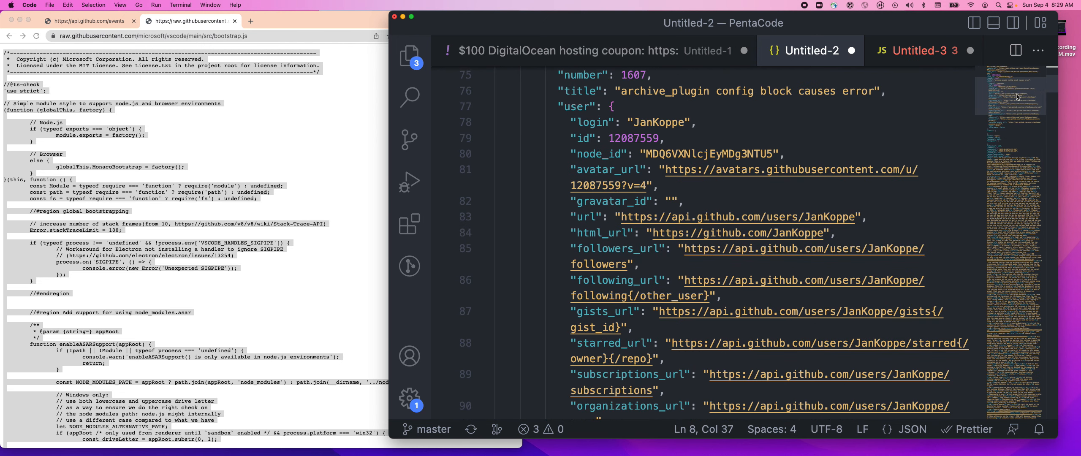
scroll("down", 3)
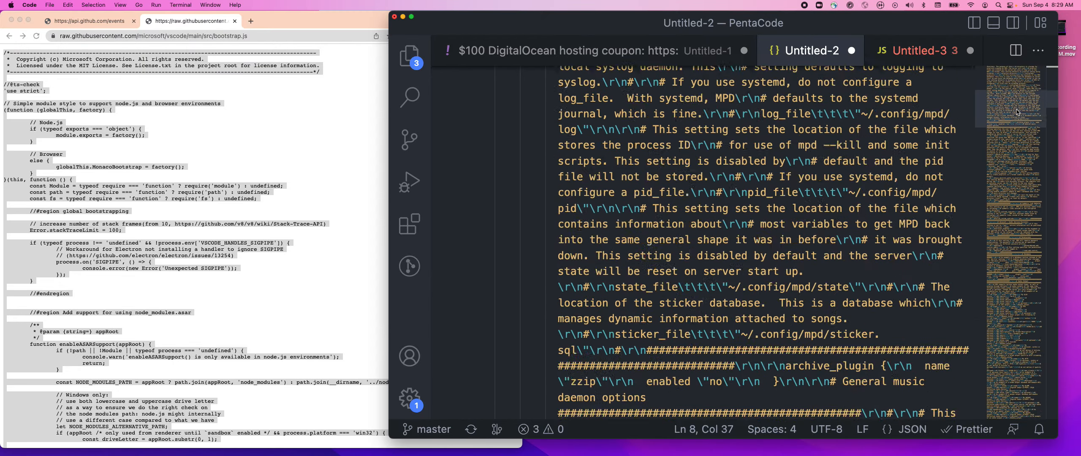
scroll("down", 3)
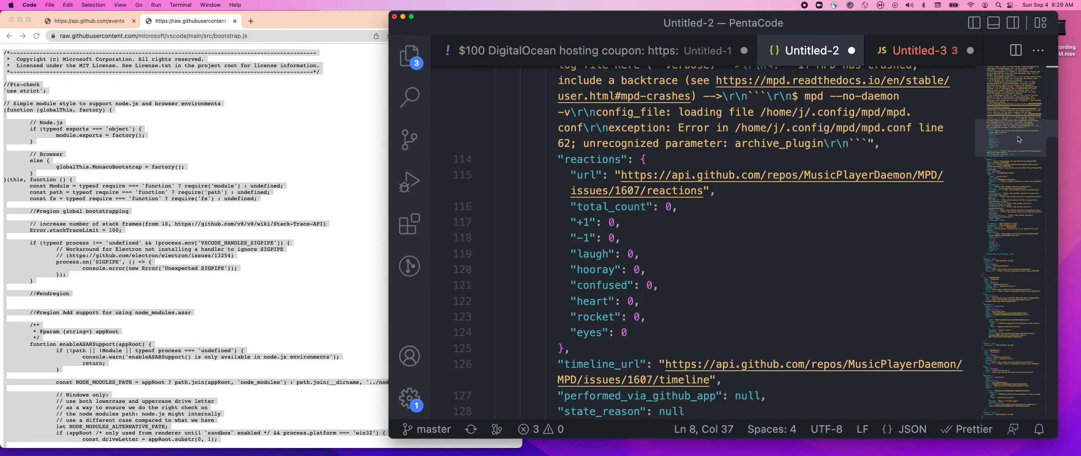
scroll("down", 3)
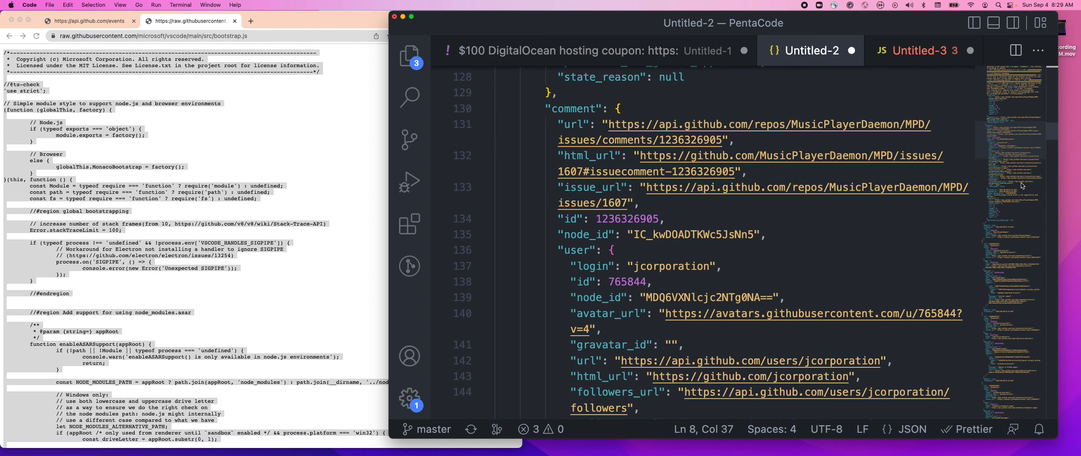
scroll("down", 3)
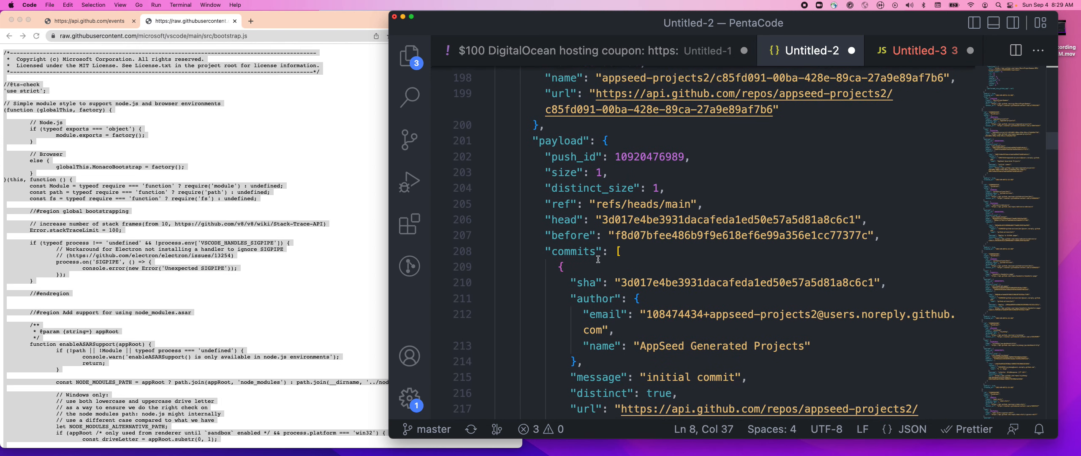
scroll("down", 3)
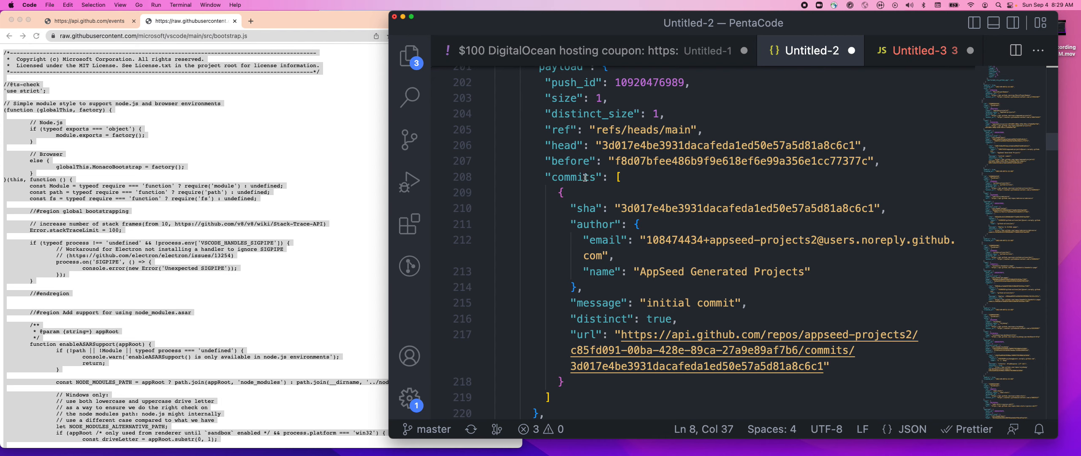
mouse_move(589, 219)
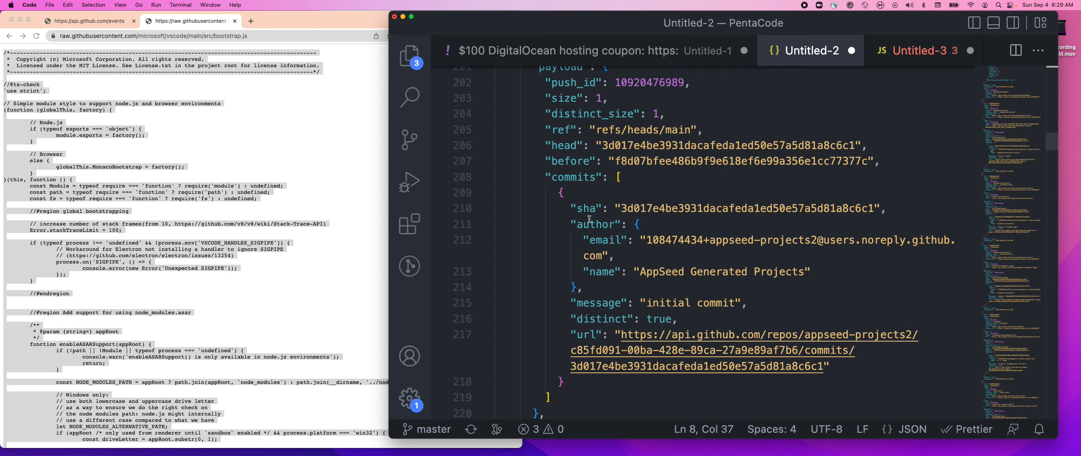
mouse_move(612, 239)
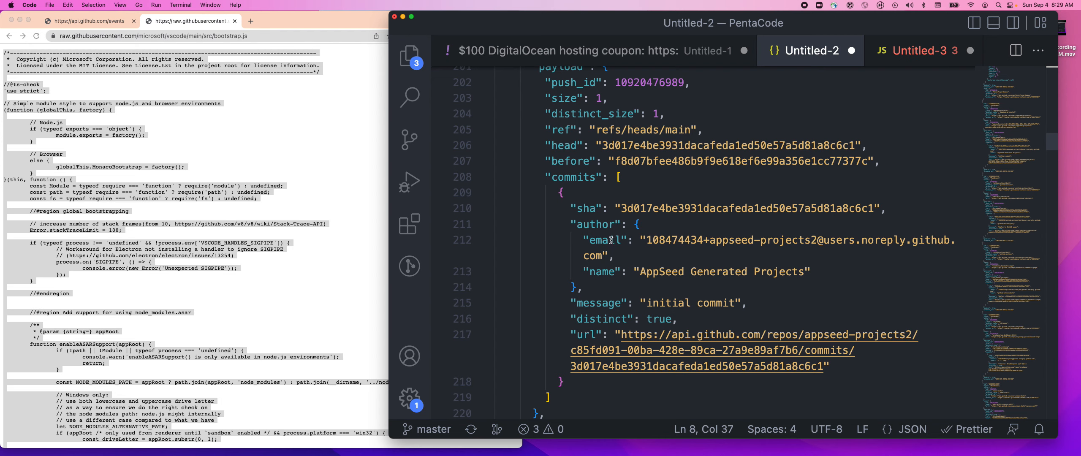
scroll("down", 3)
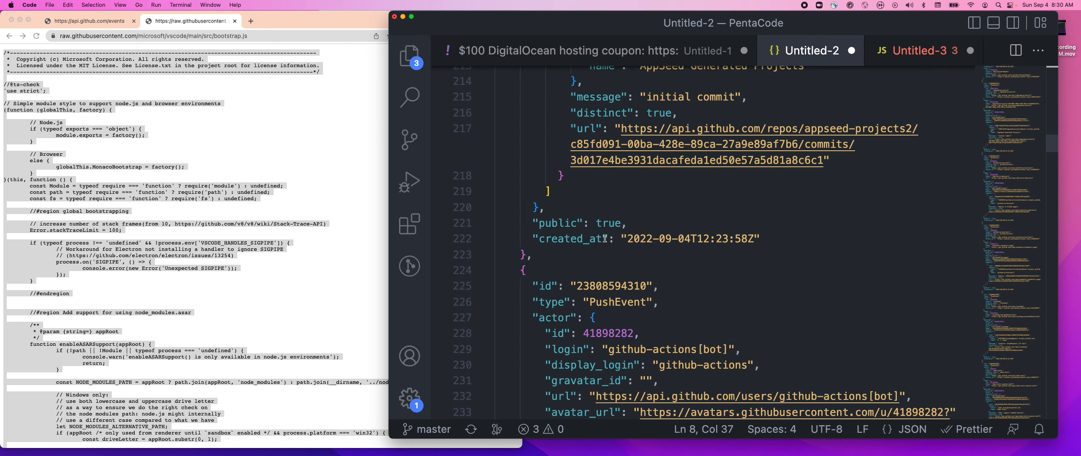
scroll("down", 3)
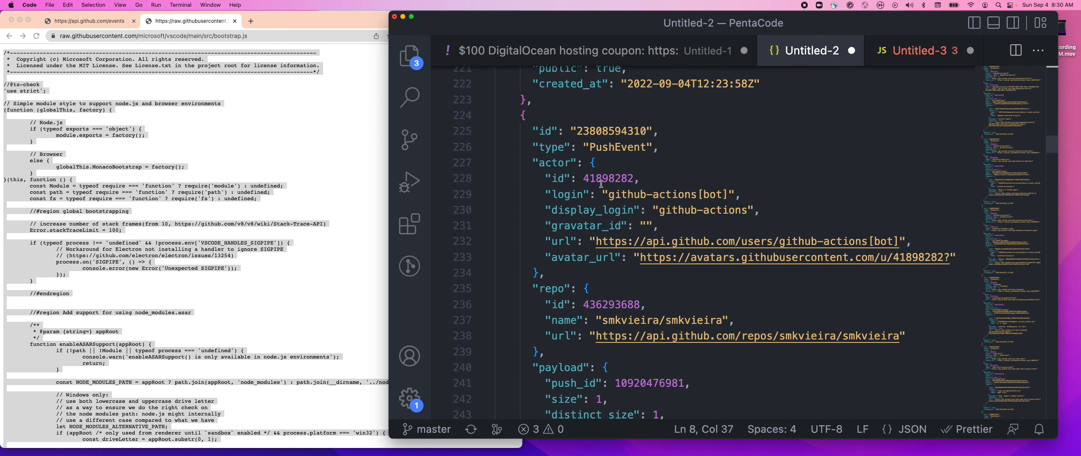
scroll("down", 3)
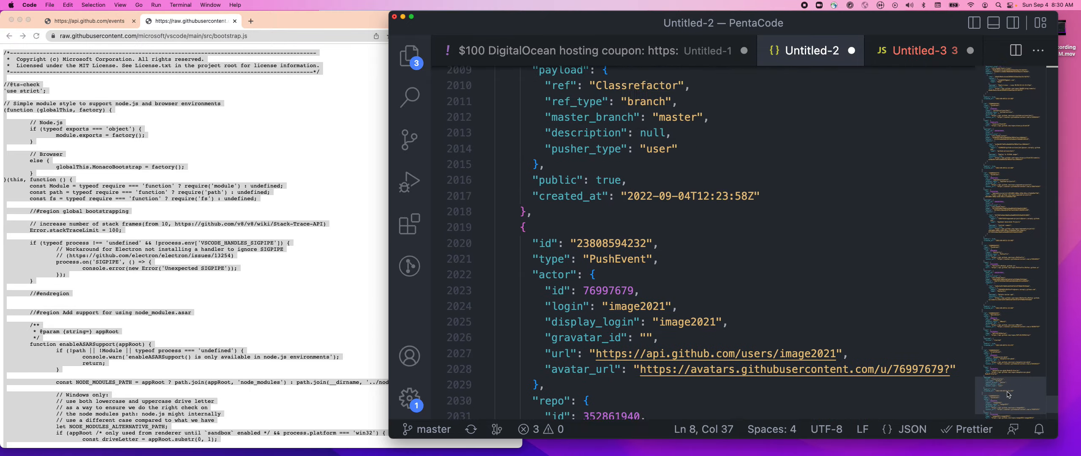
left_click(915, 51)
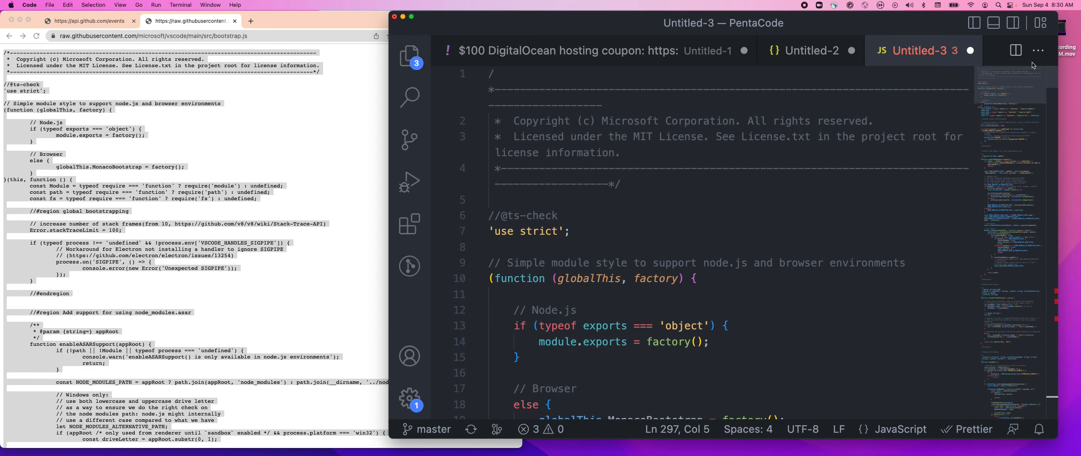
scroll("down", 3)
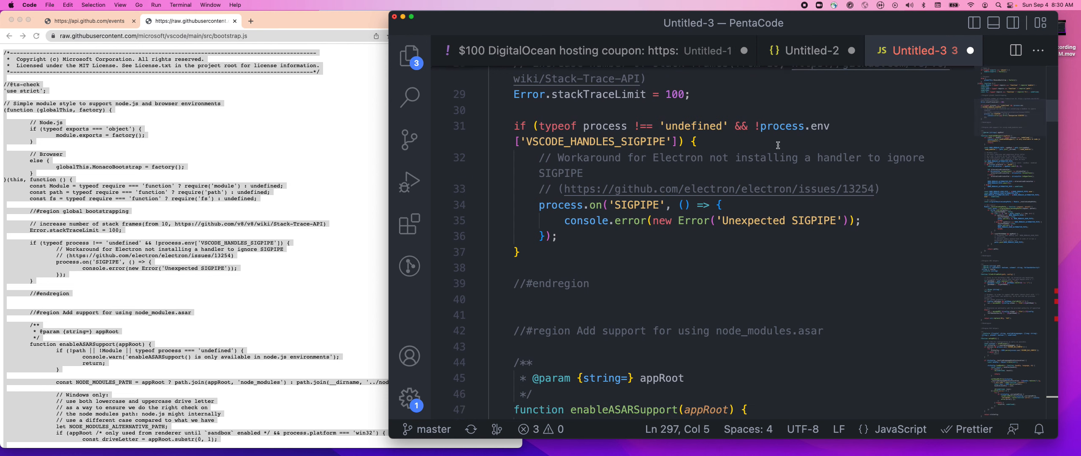
scroll("down", 3)
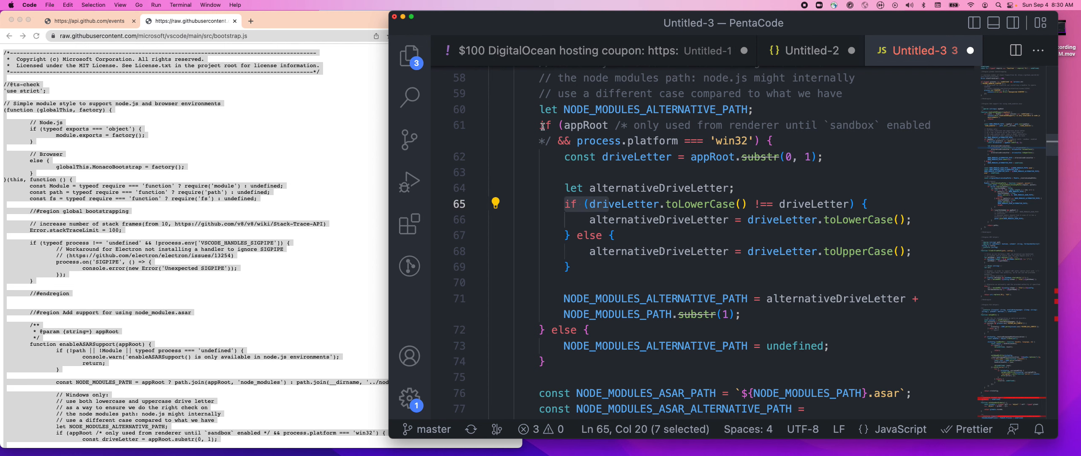
scroll("down", 3)
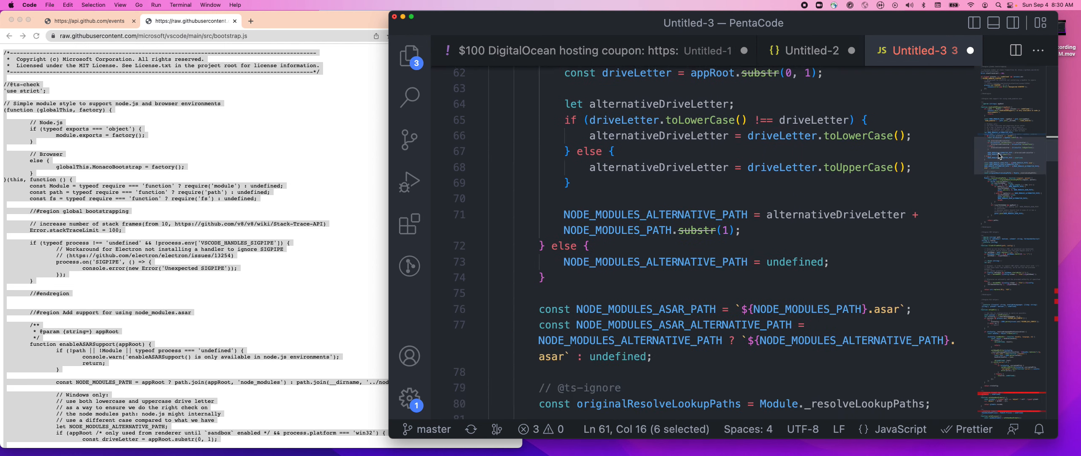
scroll("down", 3)
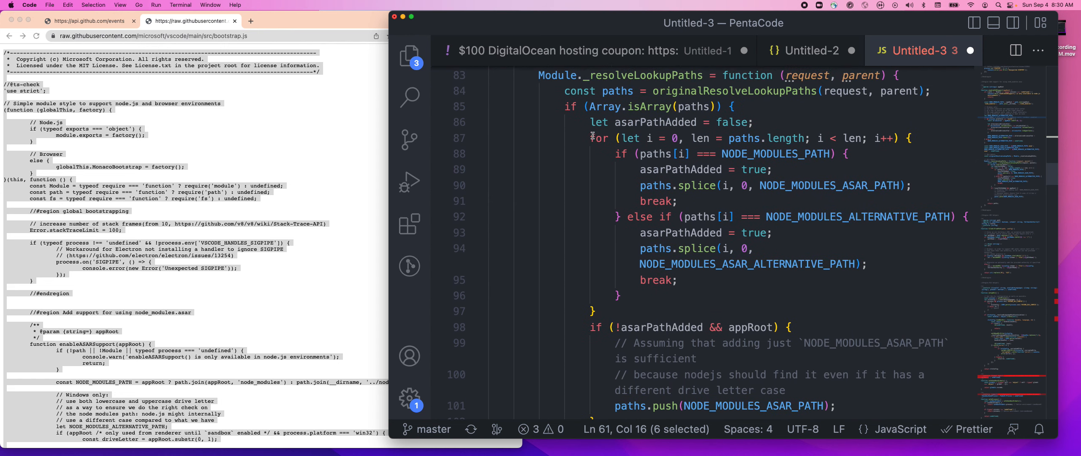
left_click(624, 154)
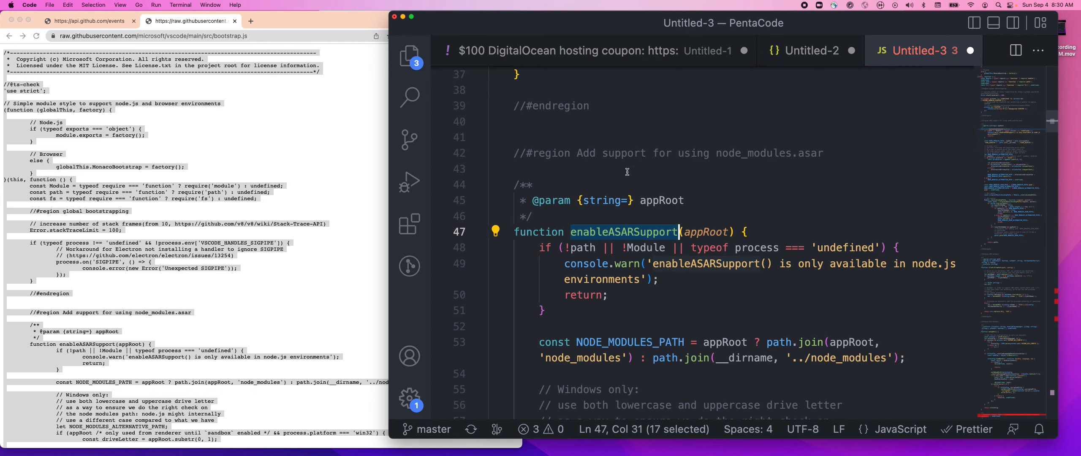
mouse_move(633, 164)
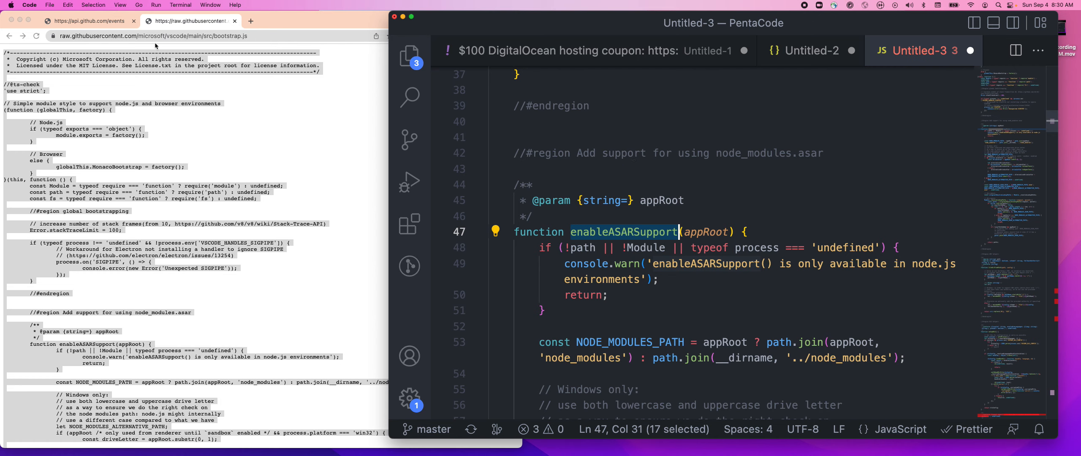
- Search Settings for 'sticky' and tick Editor › Experimental › Sticky Scroll: Enabled
left_click(49, 4)
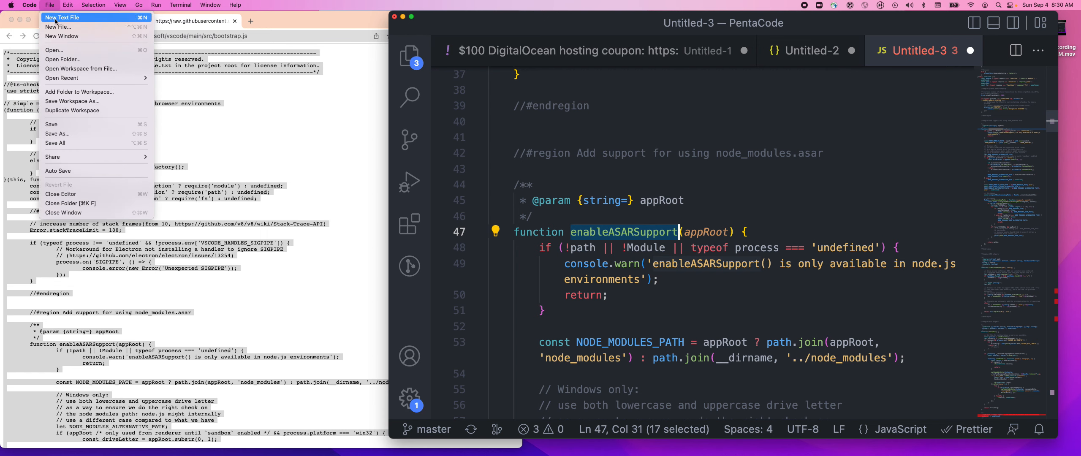
left_click(29, 4)
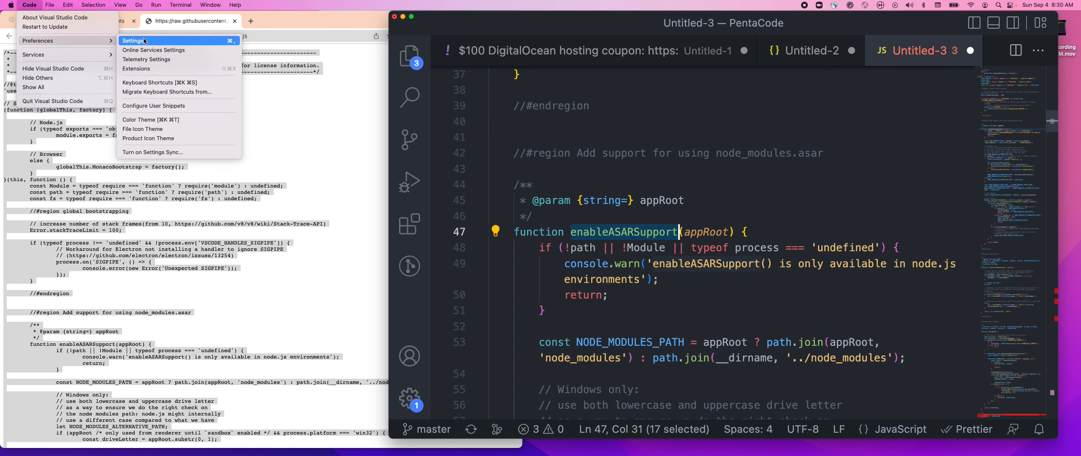
left_click(133, 41)
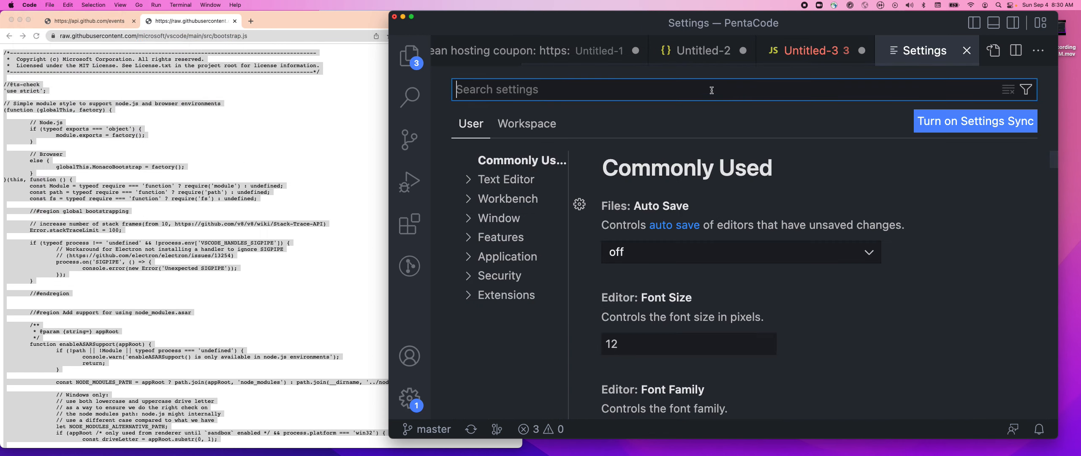
type("sticky")
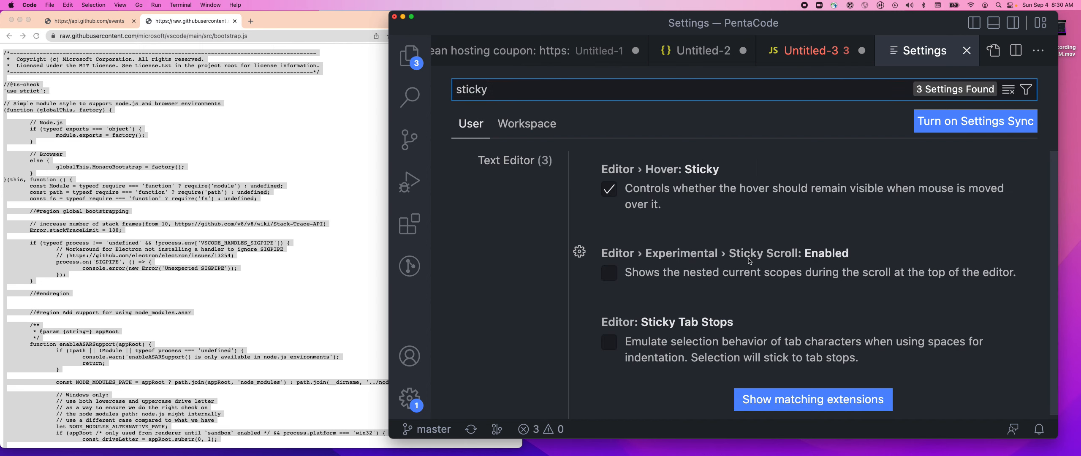
mouse_move(608, 272)
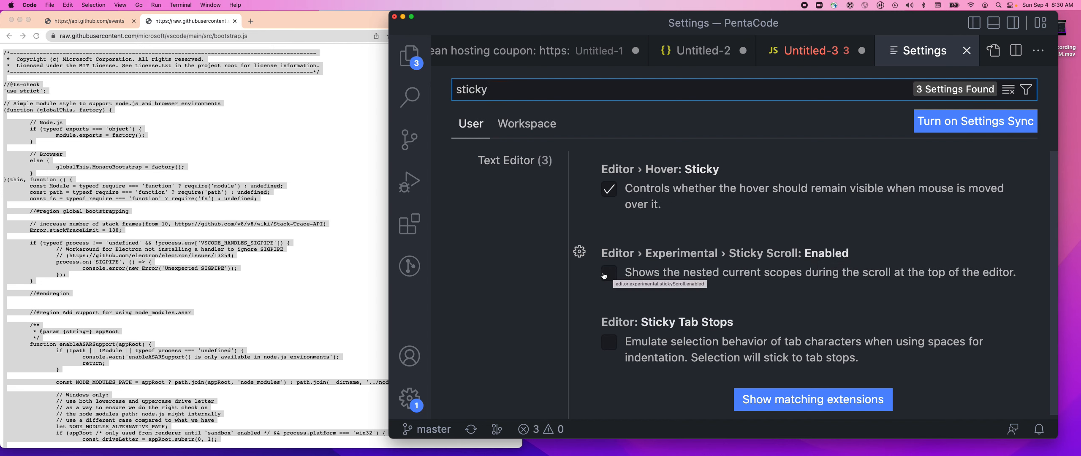
left_click(607, 272)
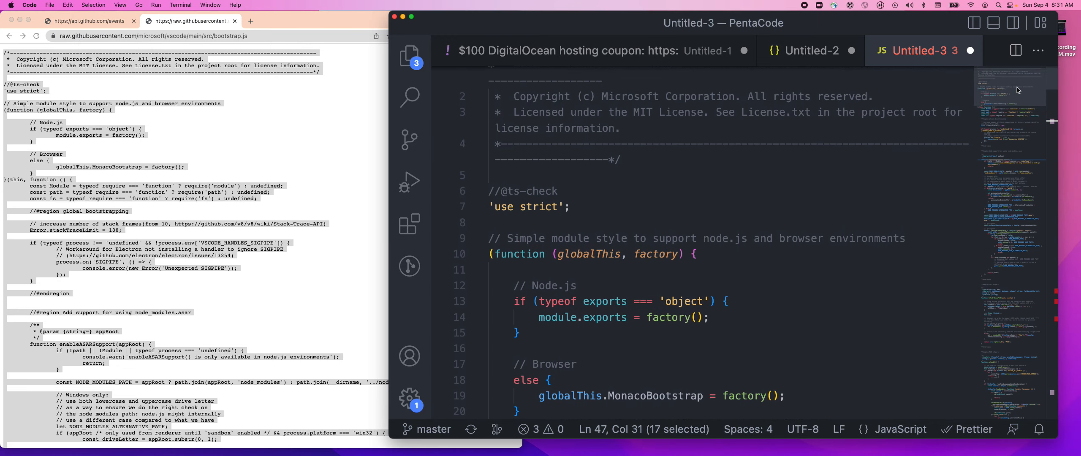
- Scroll through bootstrap.js with function headers pinned, then switch to the Untitled-2 JSON file
scroll("down", 3)
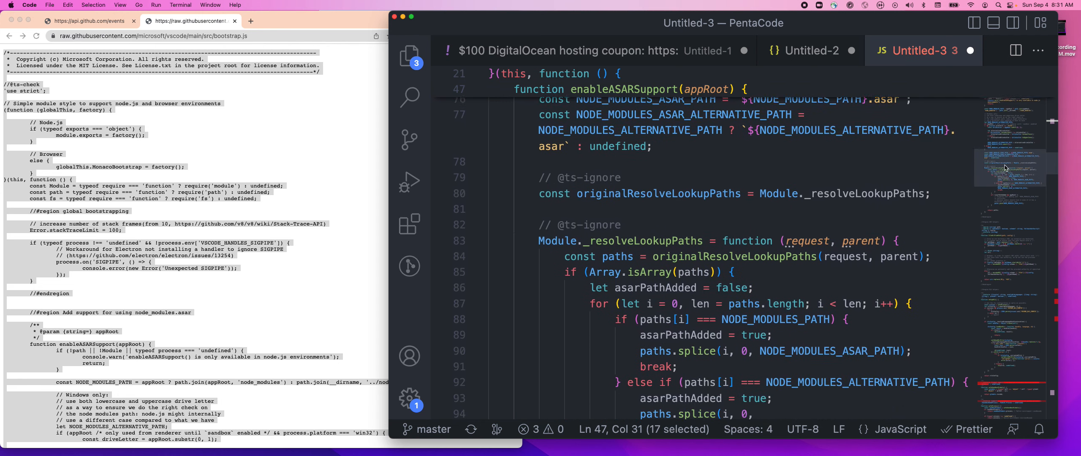
scroll("down", 3)
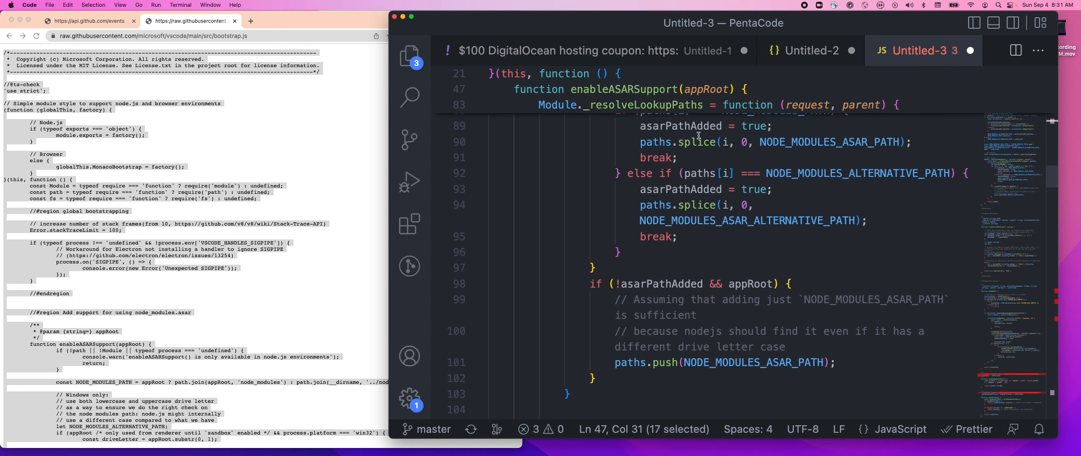
scroll("down", 3)
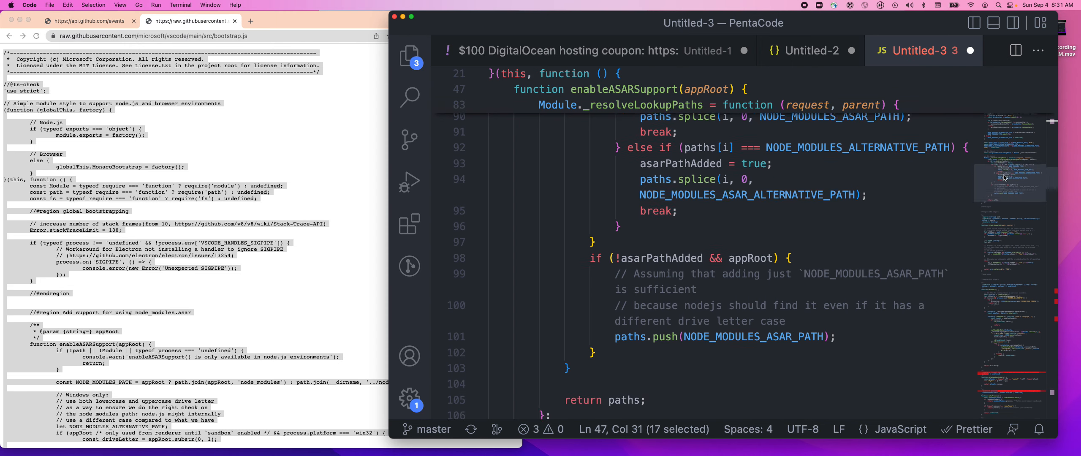
scroll("down", 3)
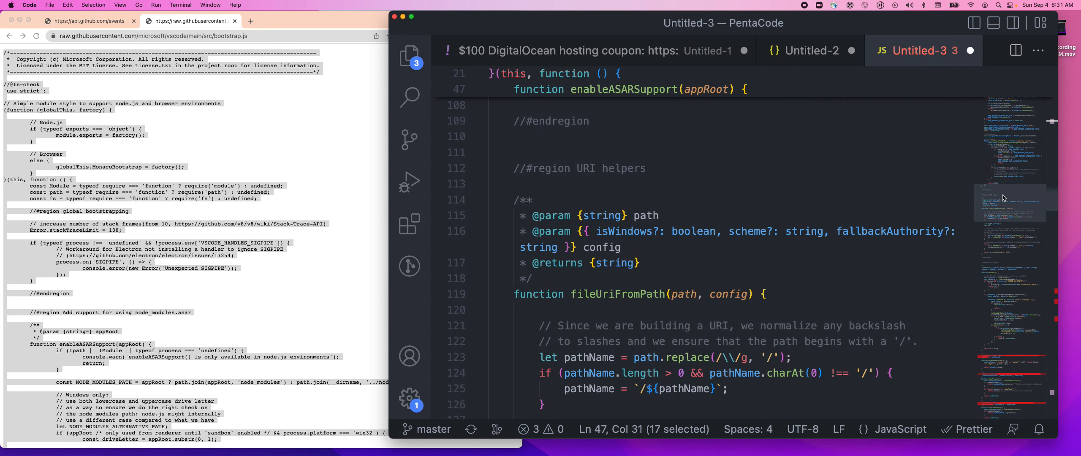
scroll("down", 3)
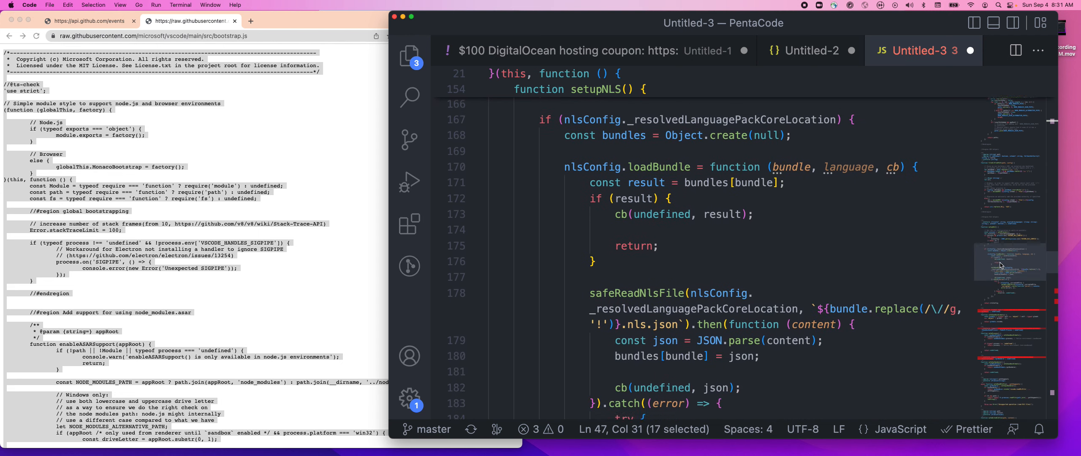
scroll("down", 3)
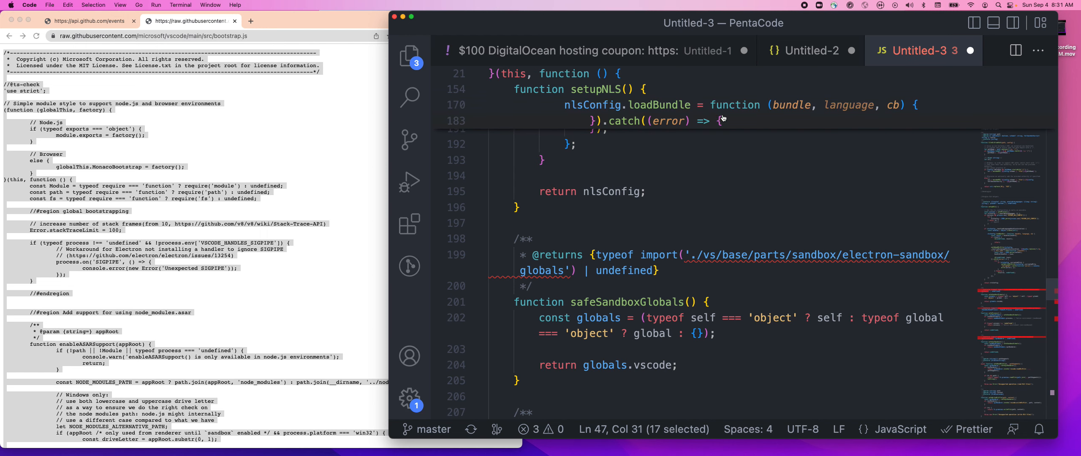
left_click(811, 50)
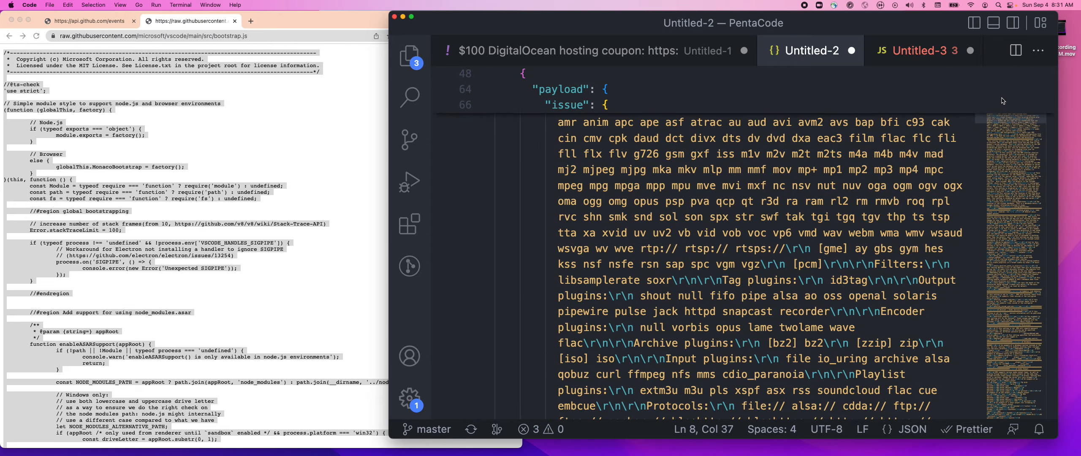
scroll("down", 3)
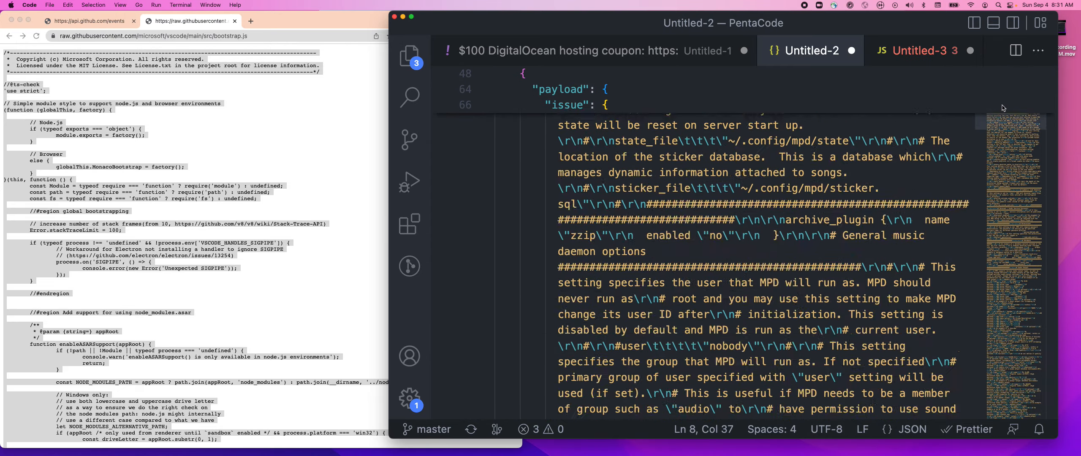
scroll("down", 3)
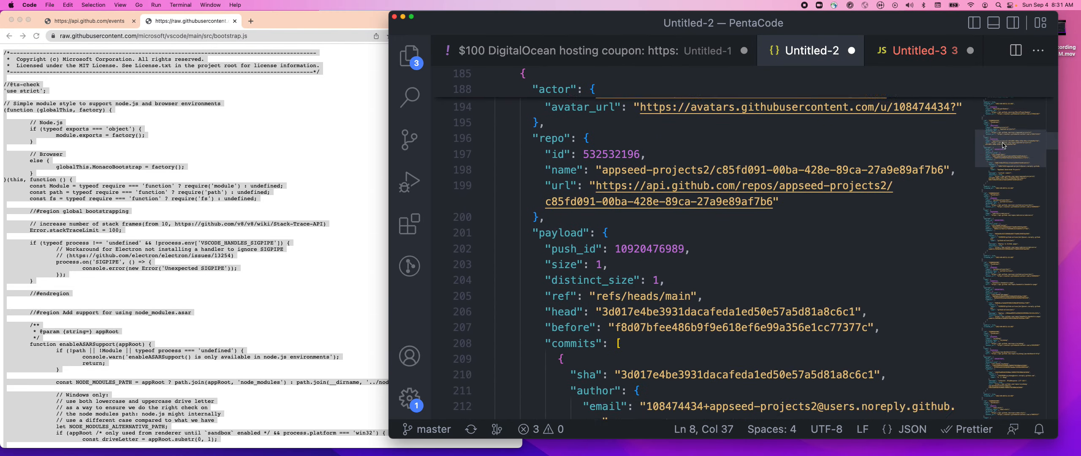
scroll("down", 3)
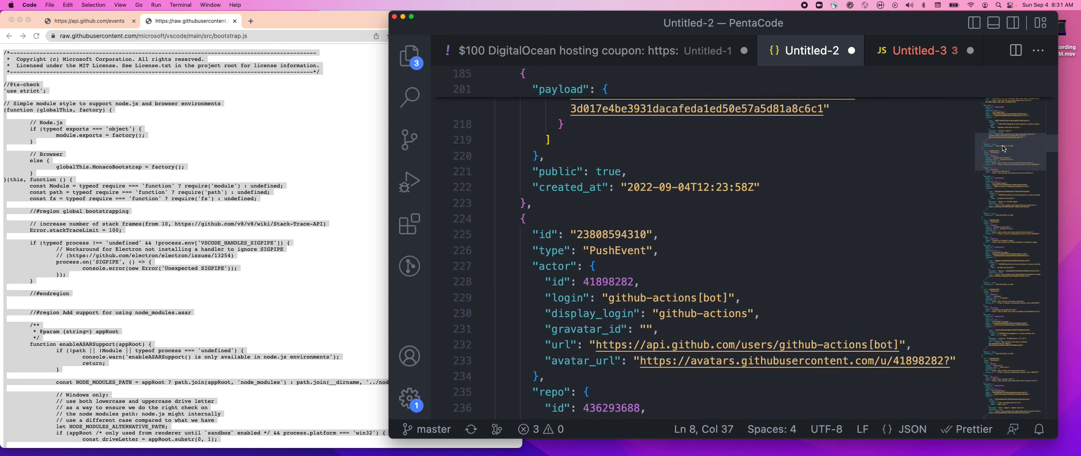
scroll("down", 3)
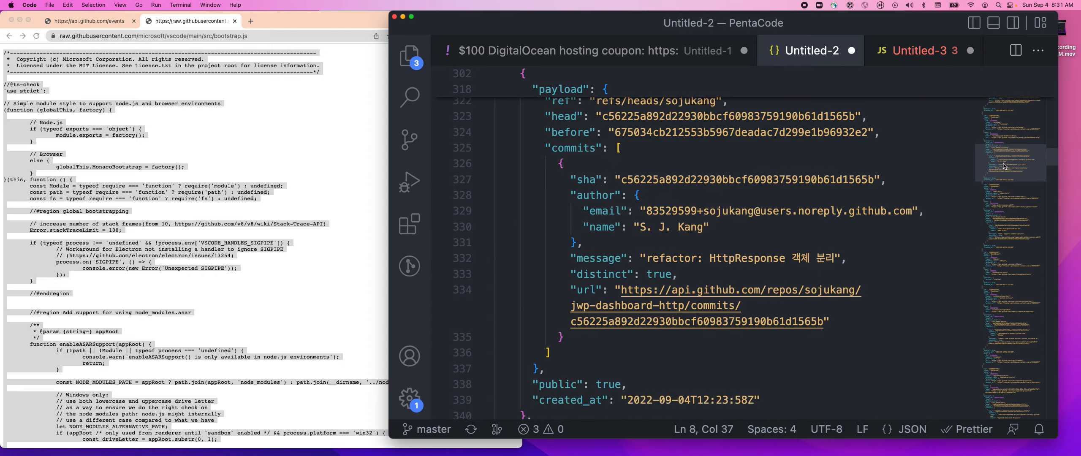
scroll("down", 3)
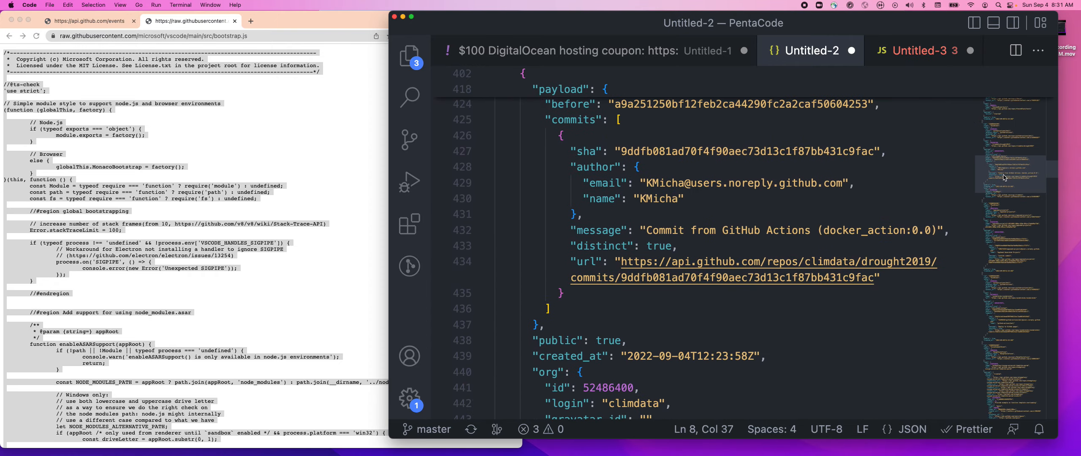
scroll("down", 3)
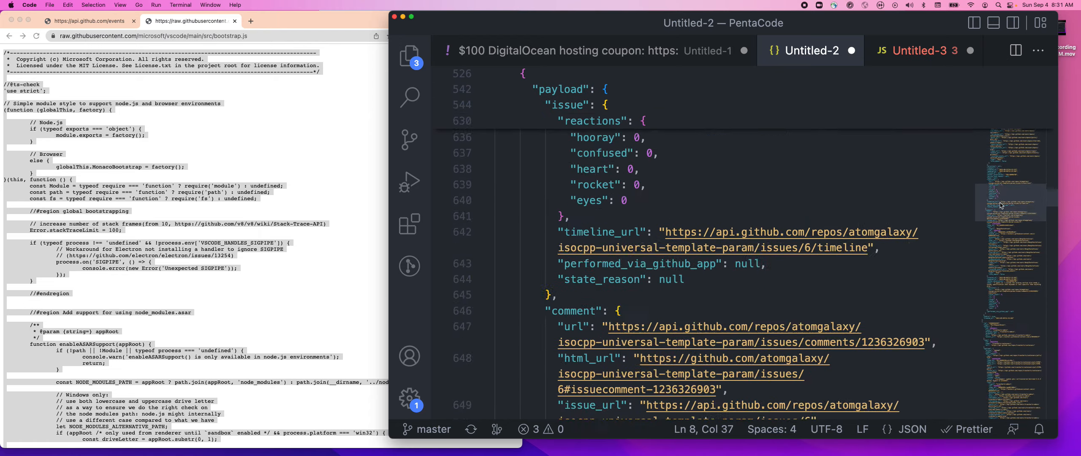
scroll("down", 3)
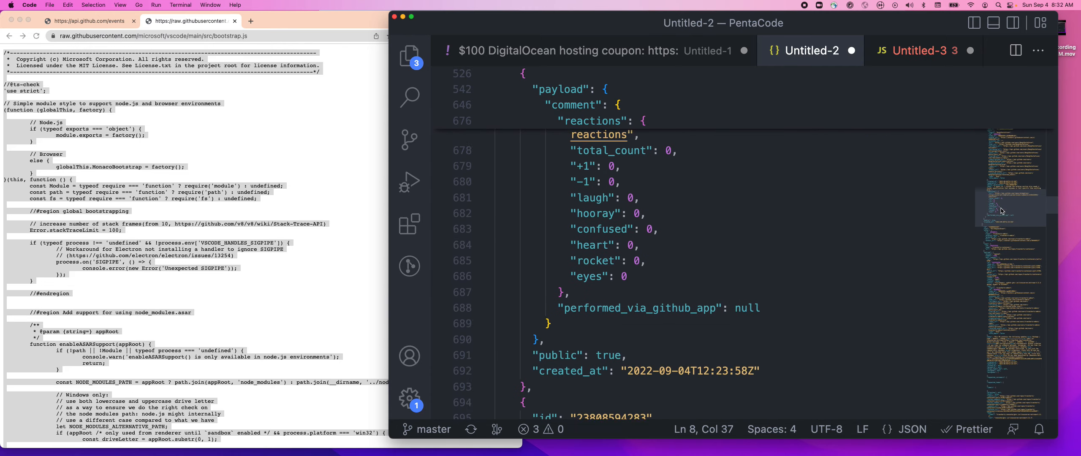
scroll("down", 3)
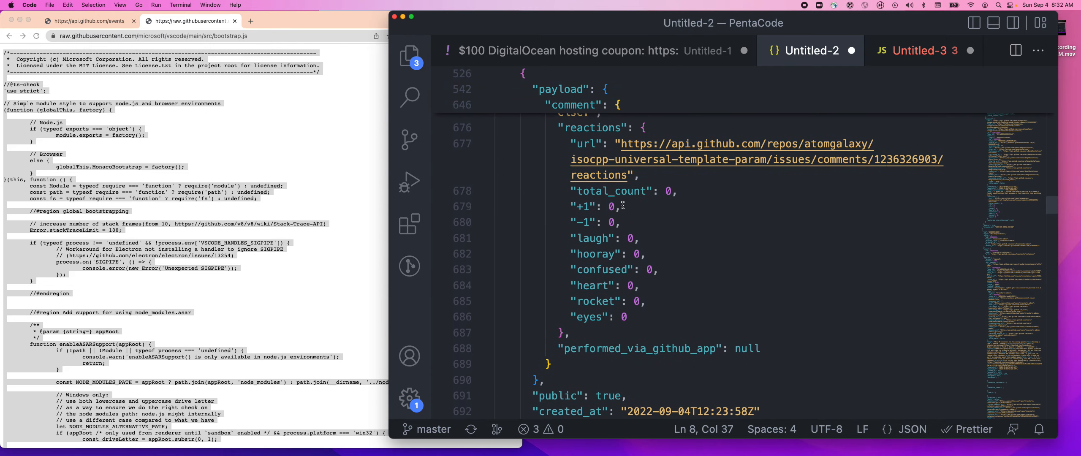
scroll("down", 3)
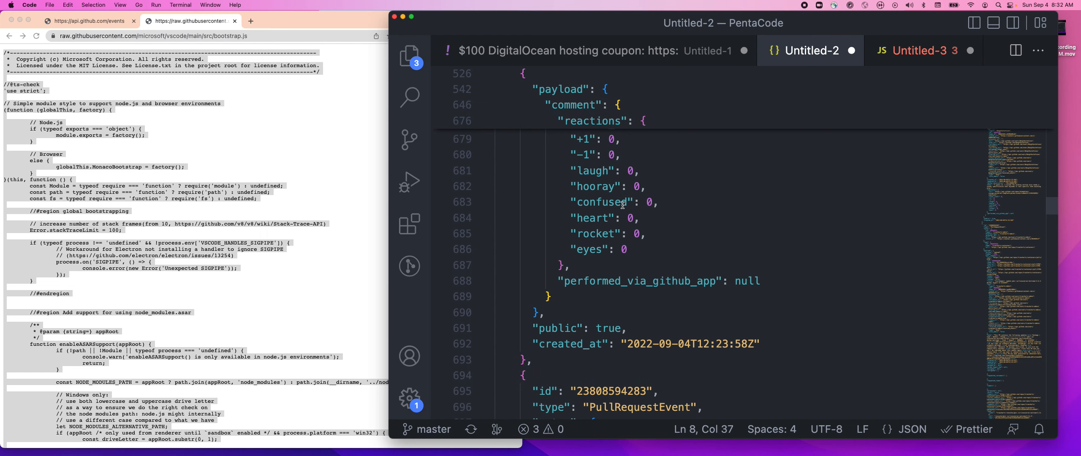